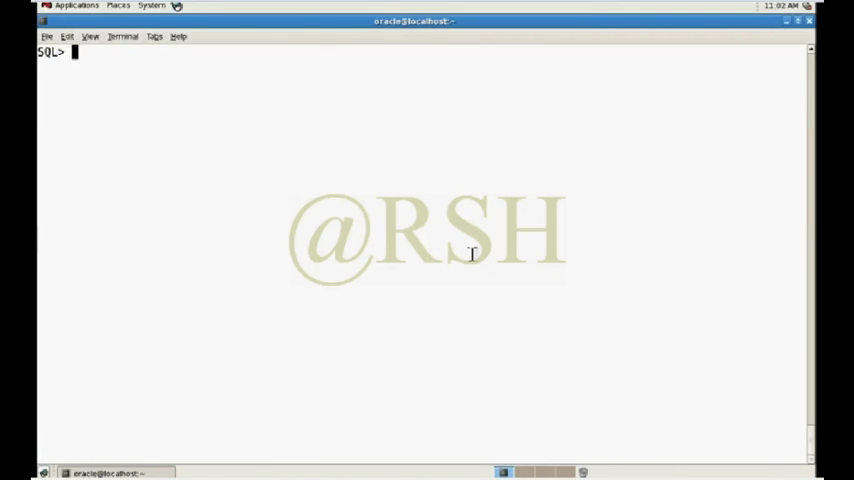
Begin CREATE TABLE employee with columns emp_no number and emp_name varchar2(20)
key("Return")
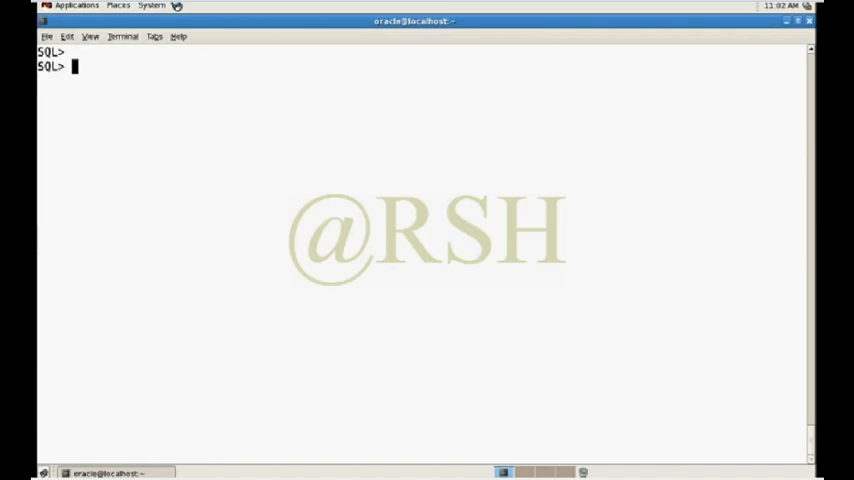
key("Return")
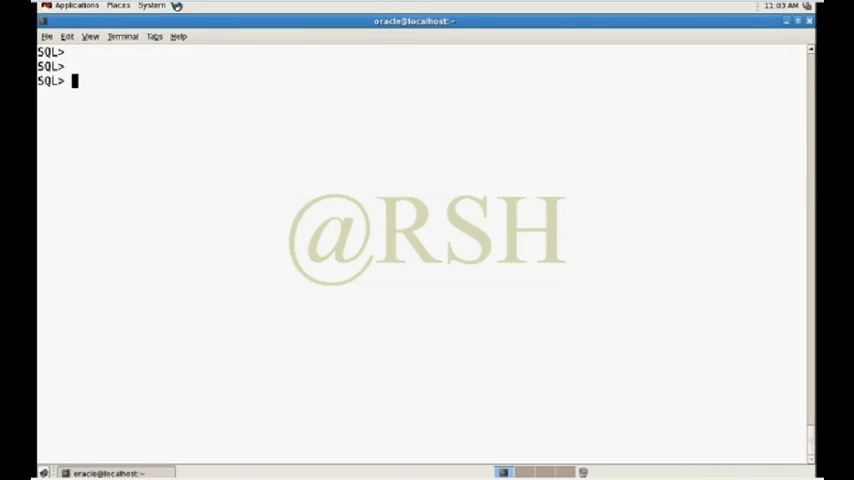
mouse_move(508, 156)
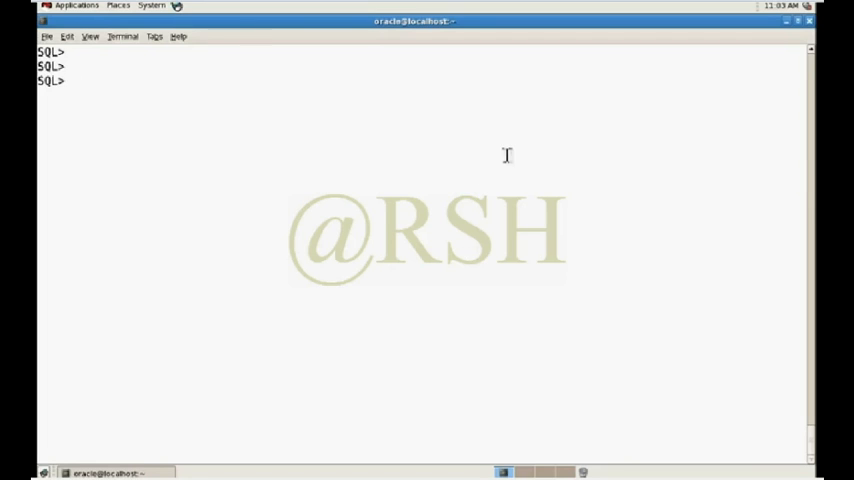
type("crea")
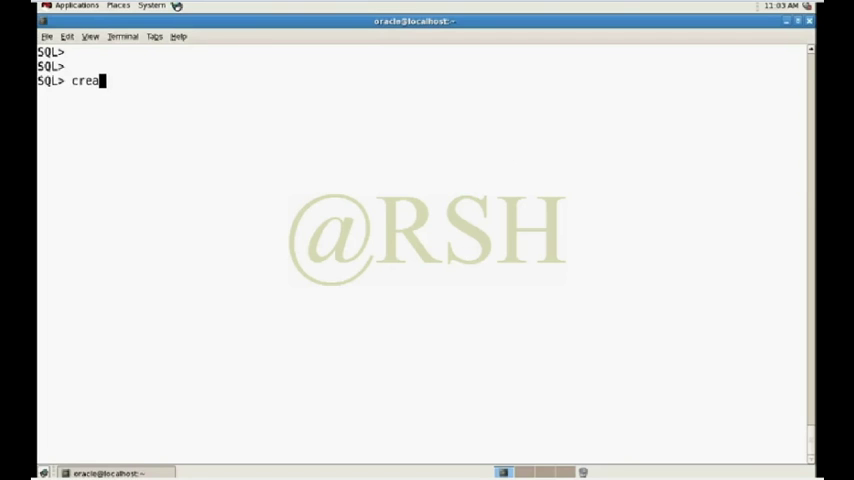
type("te")
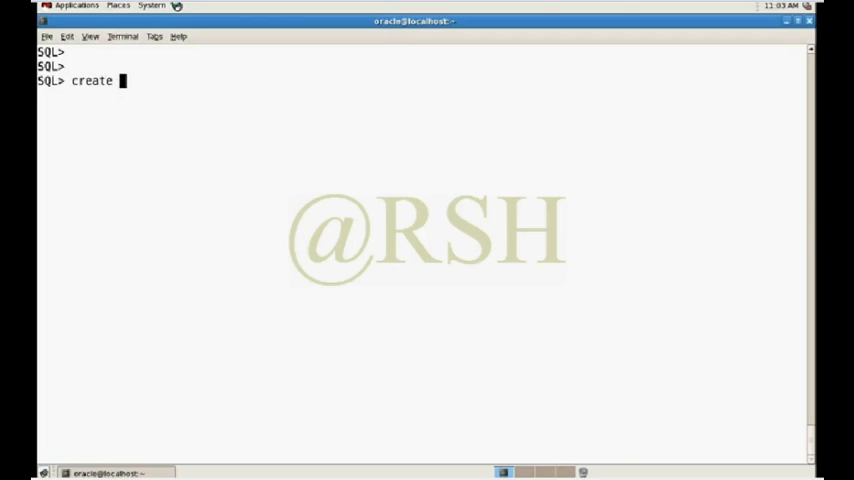
type("table")
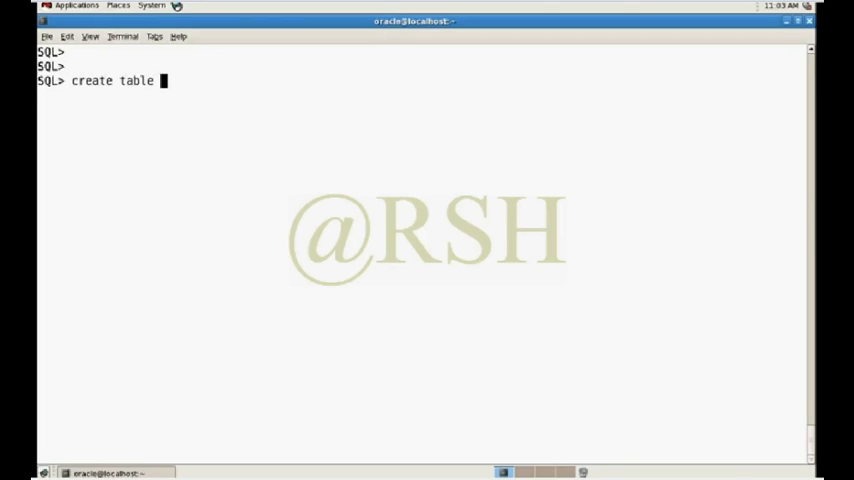
type("employee")
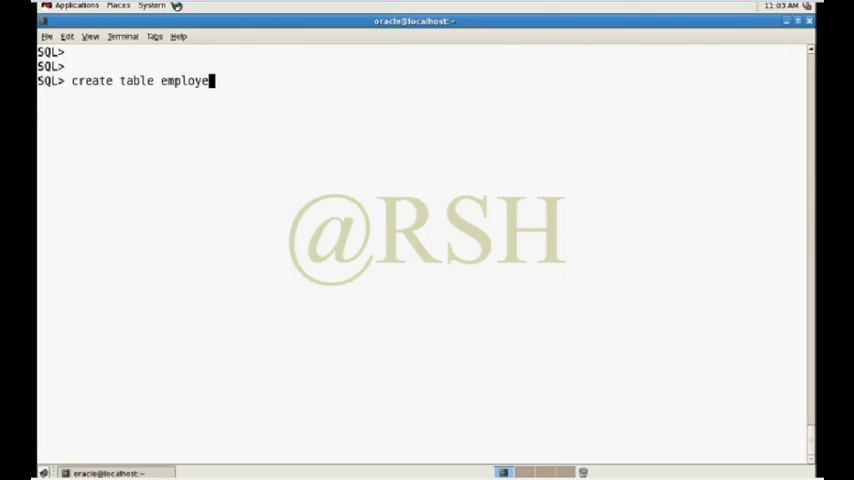
type("(emp")
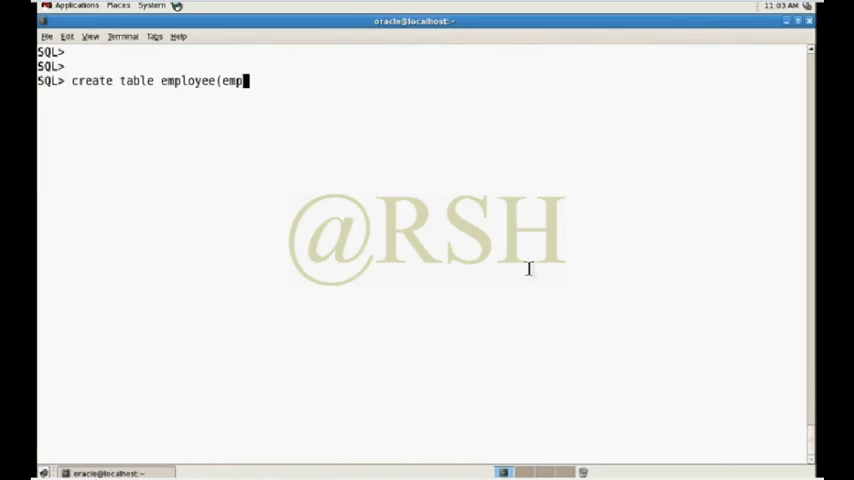
type("_no")
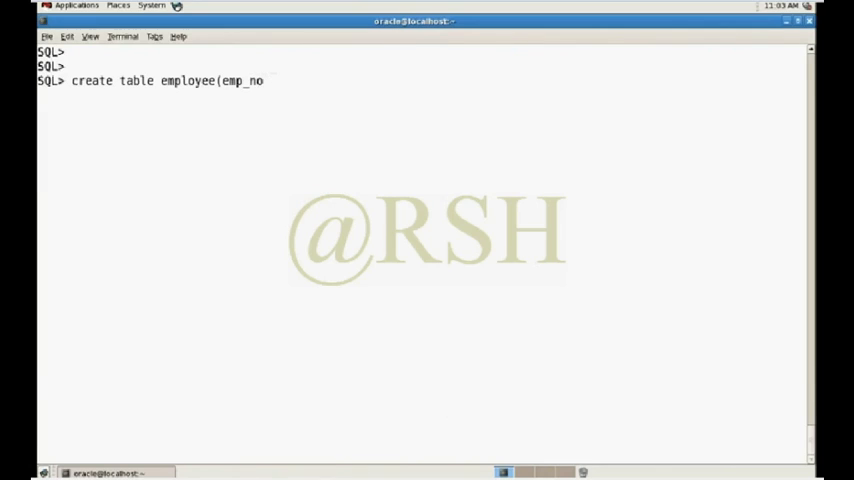
type("number,")
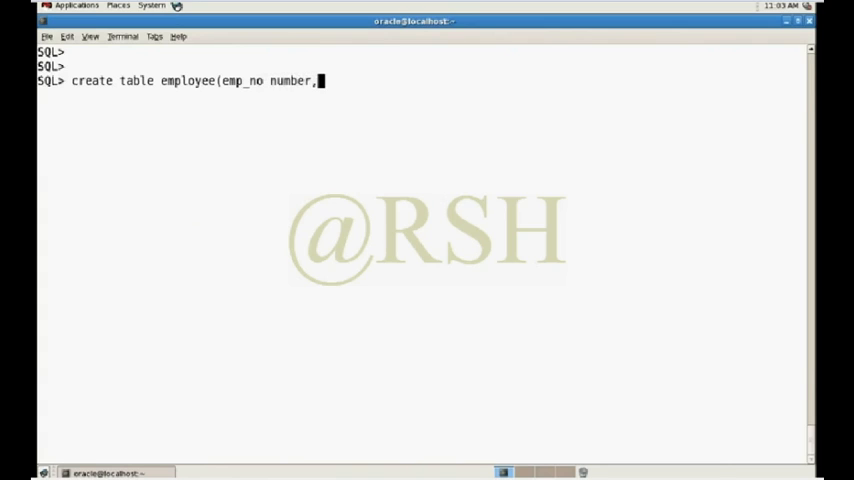
type("emp_")
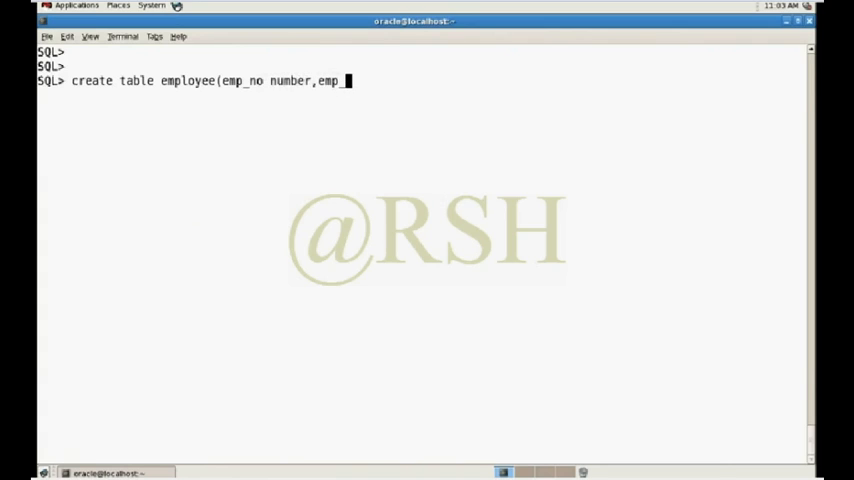
type("name varchar2(")
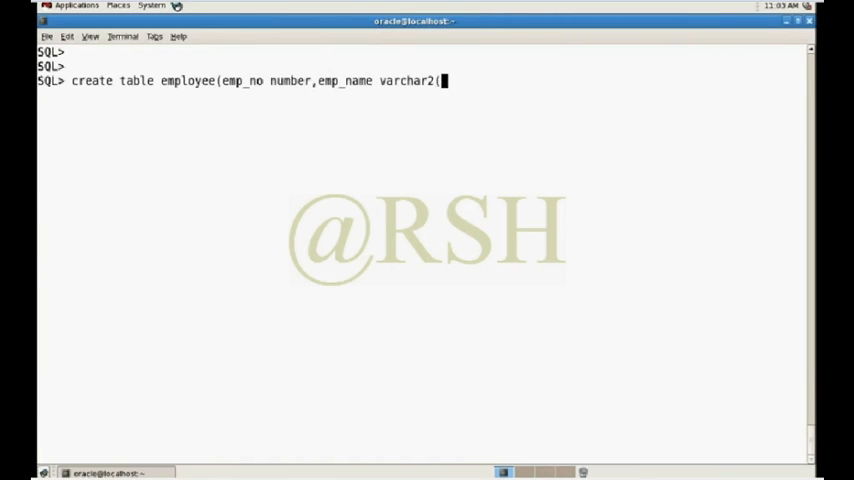
type("20)")
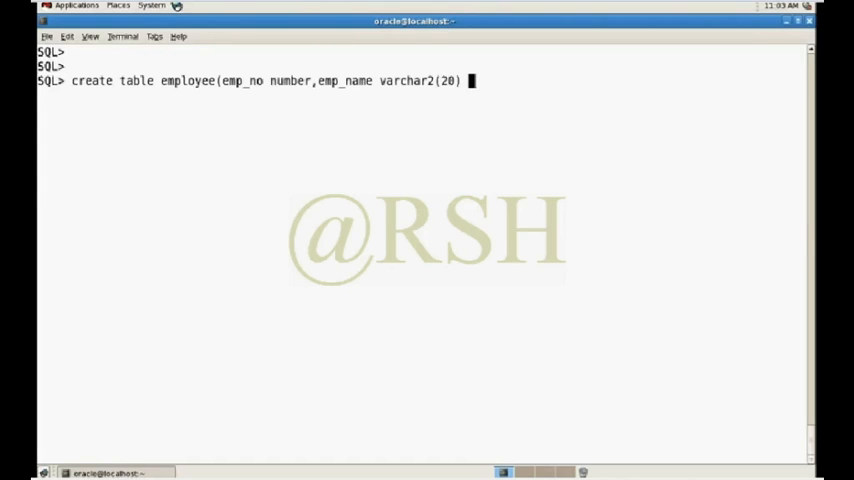
Add PARTITION BY HASH(emp_no) PARTITIONS(5) and run it, getting ORA-00907 missing right parenthesis
type("pa")
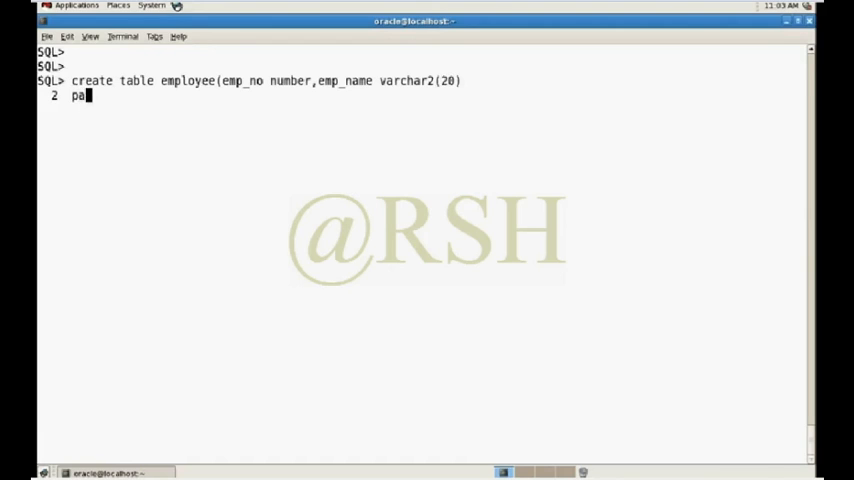
type("rtition")
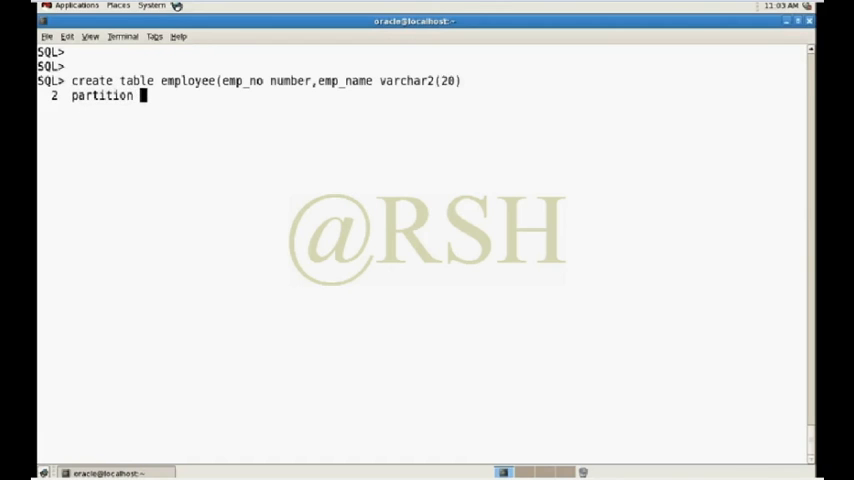
type("by h")
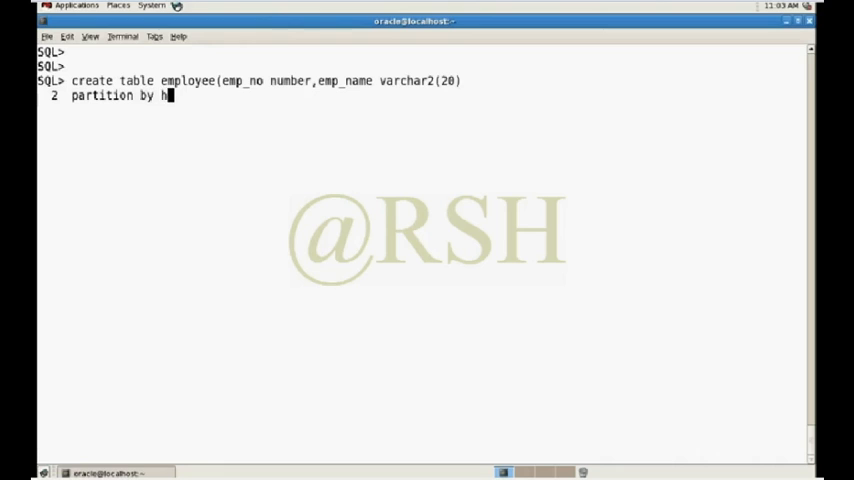
type("ash(")
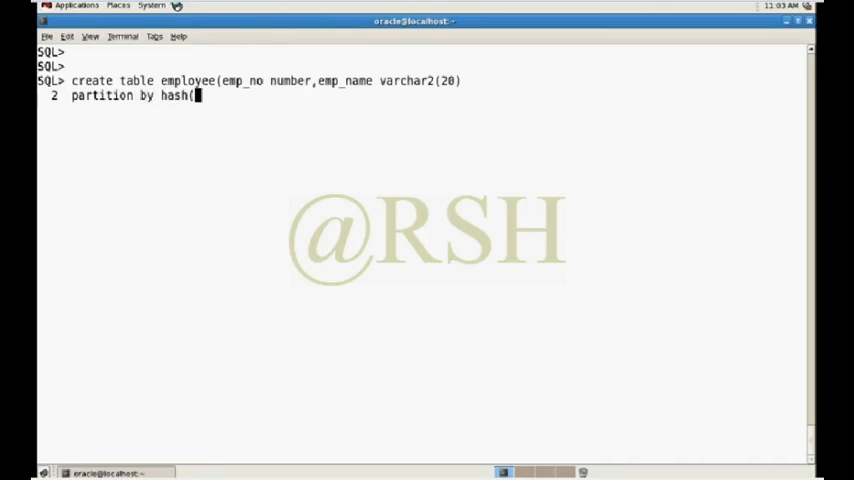
type("emp_no")
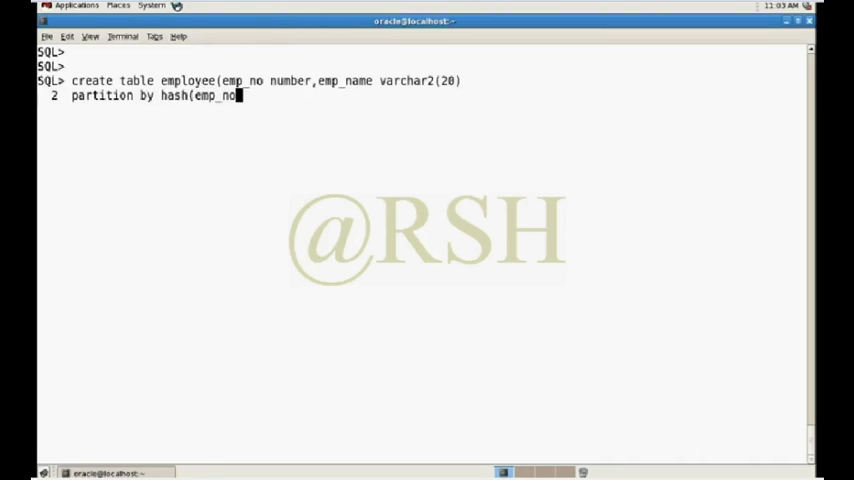
type(") pa")
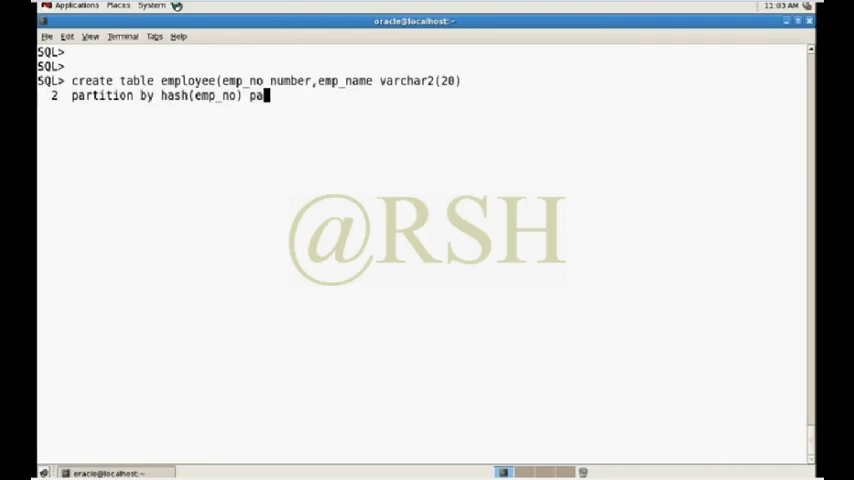
type("rtitions")
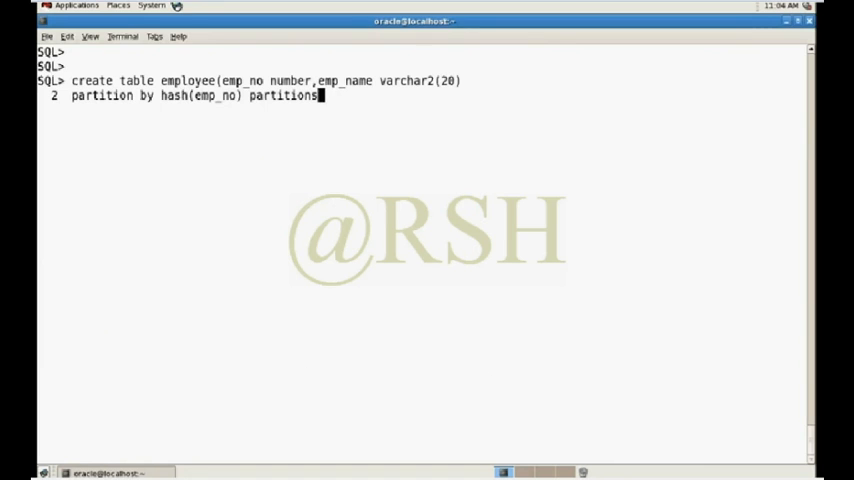
type("(5)")
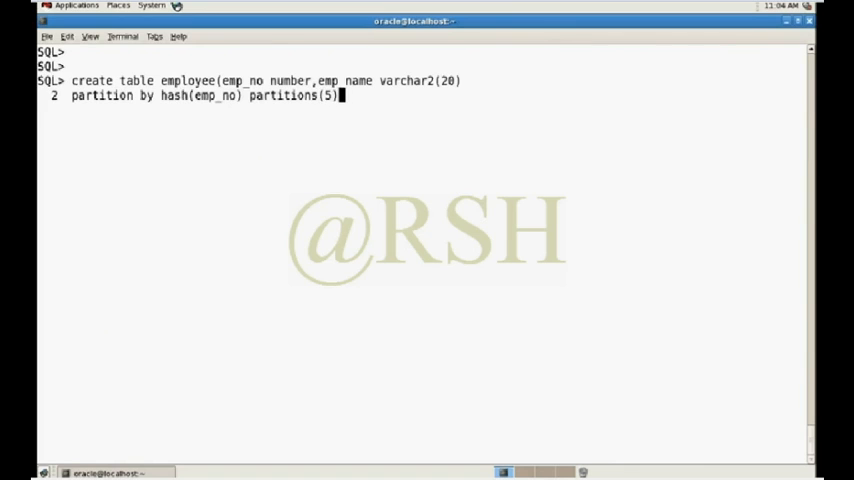
key("Return")
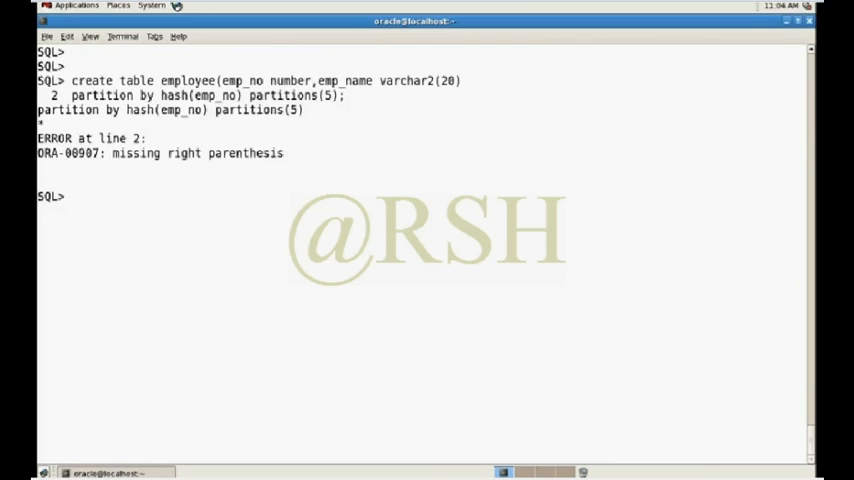
Rerun the employee table creation with the closing parenthesis and partition by hash(emp_no) partitions 3
key("Return")
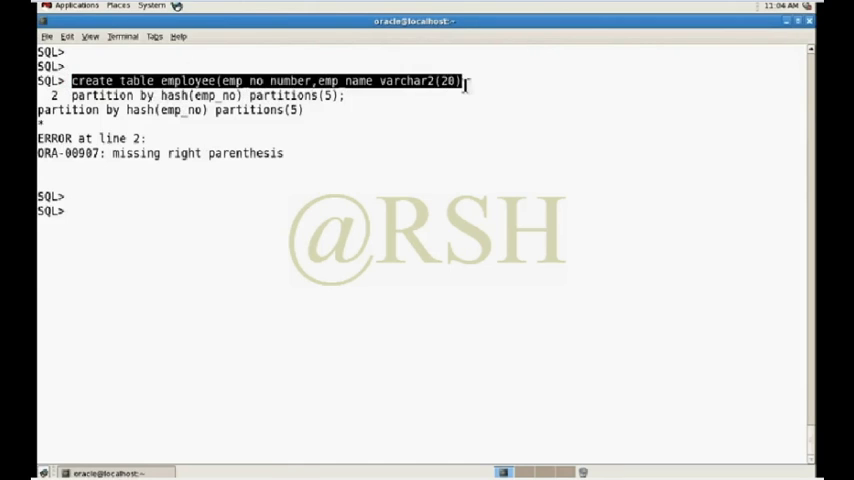
type("create table employee(emp_no number,emp_name varchar2(20)")
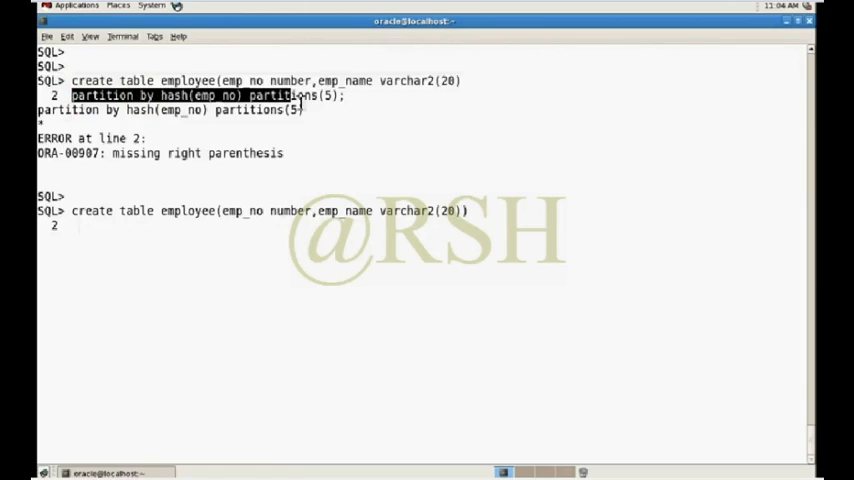
type(";")
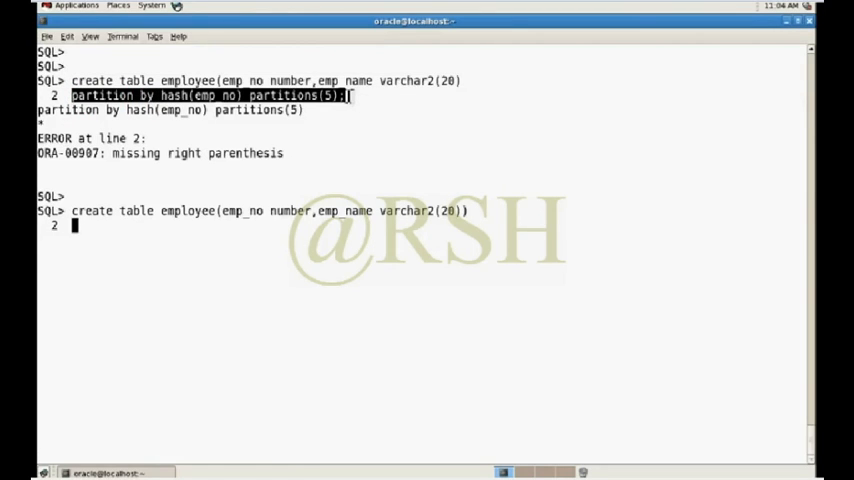
key("Return")
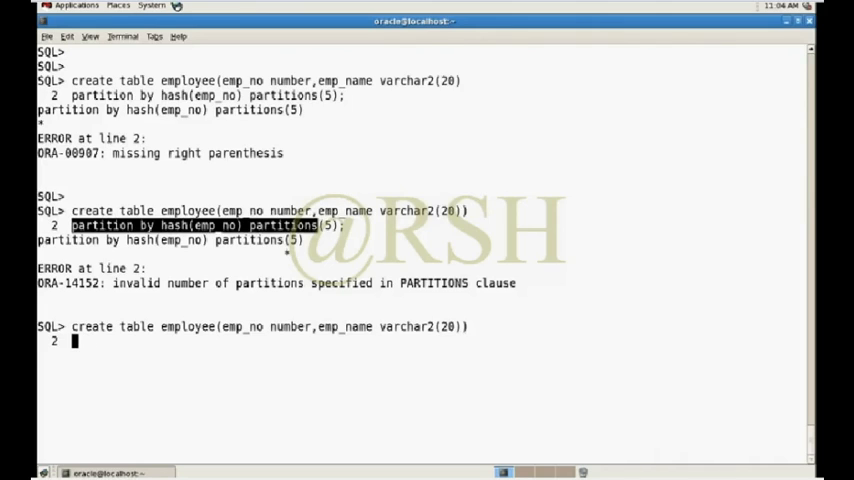
type("partition by hash(emp_no) partitions")
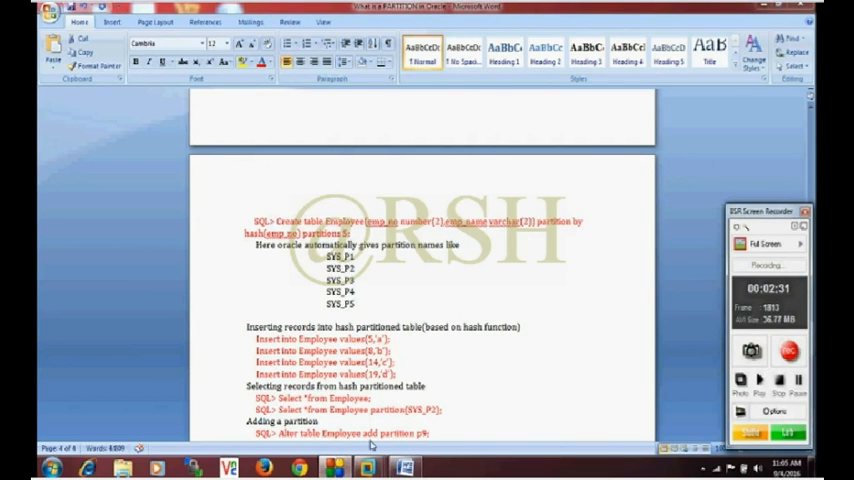
Bring the Word notes with the four sample insert statements to the front
left_click(122, 468)
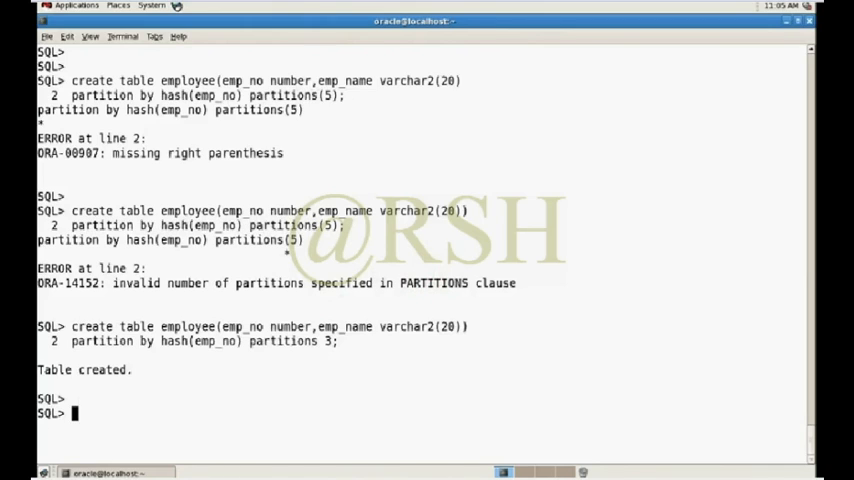
mouse_move(416, 224)
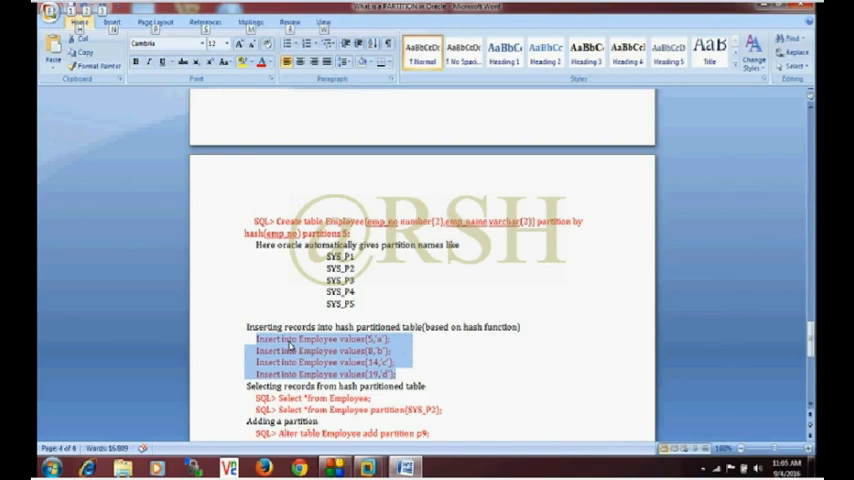
Switch back to the SQL*Plus terminal to run the copied insert statements
left_click(122, 468)
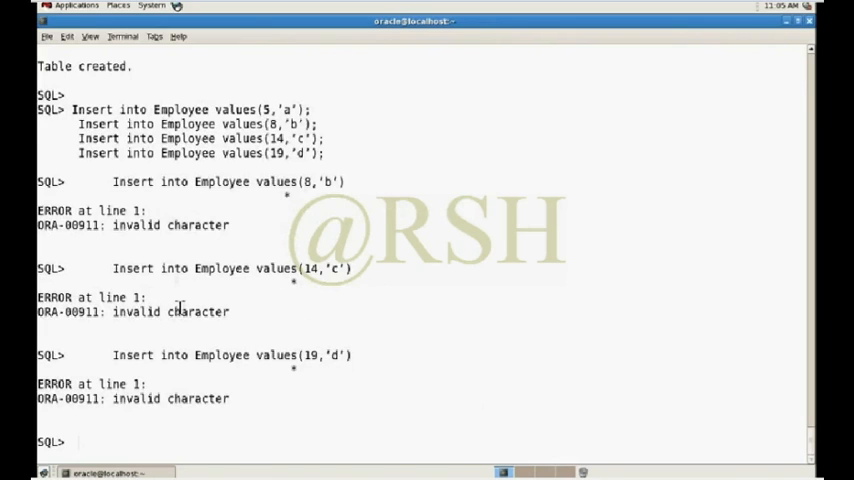
Insert row (5,'a') into employee, reported as 1 row created
type("insert")
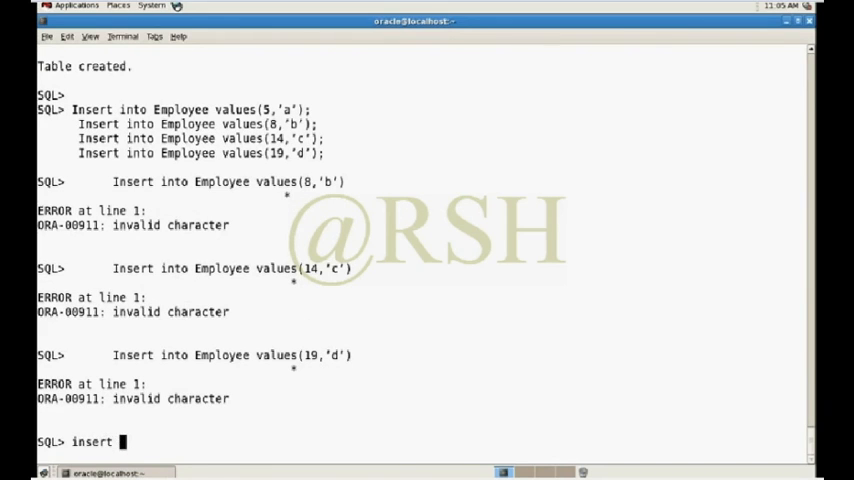
type("into emp")
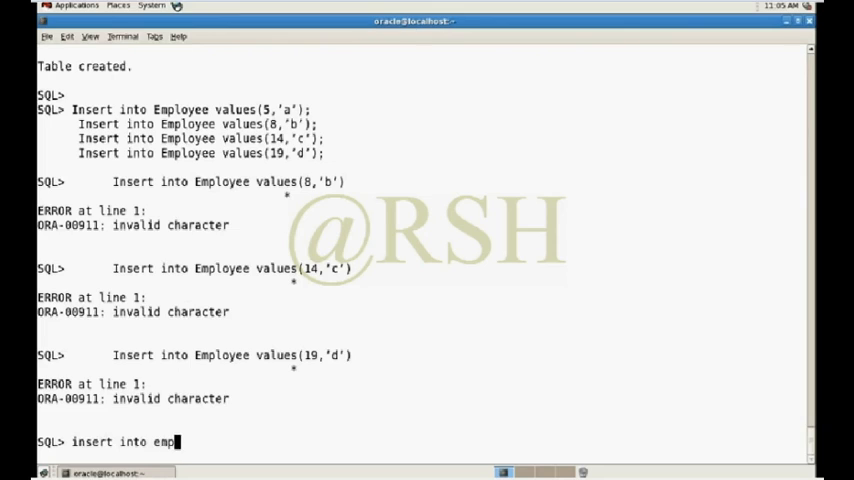
type("lo")
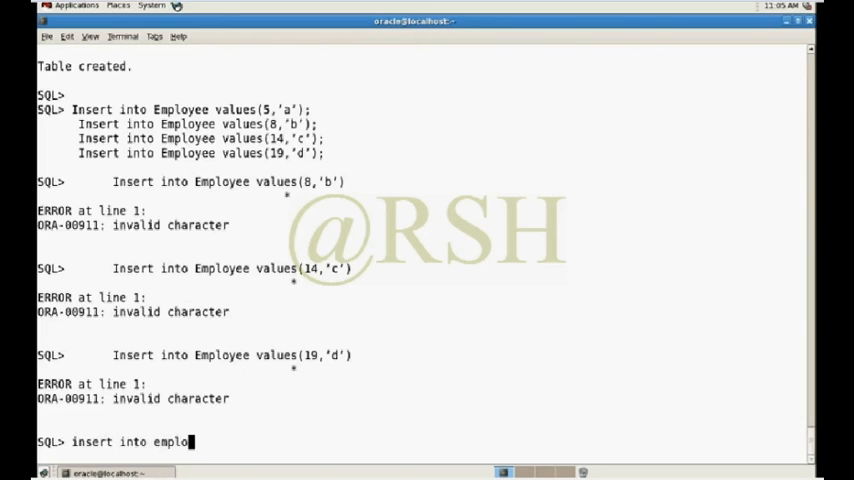
type("yee")
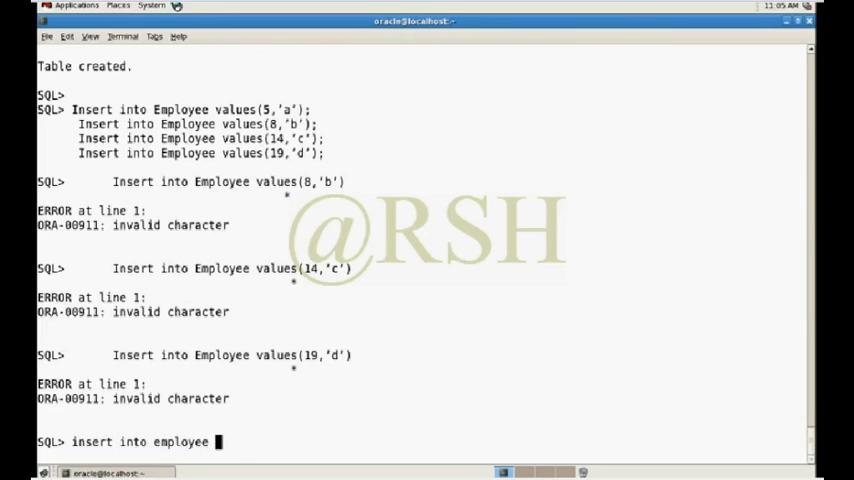
type("valu")
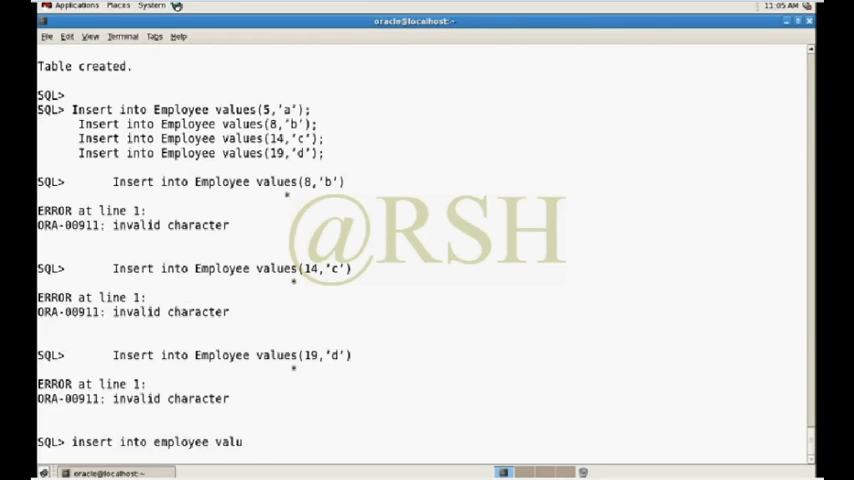
type("es(")
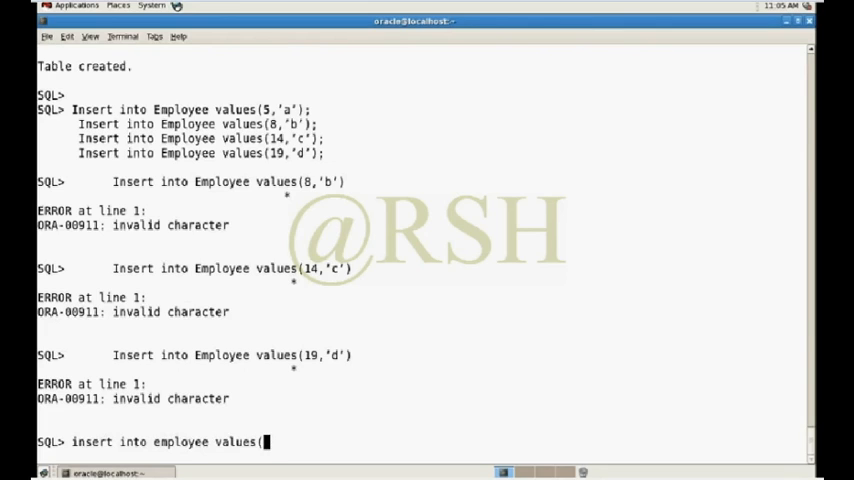
type("5,")
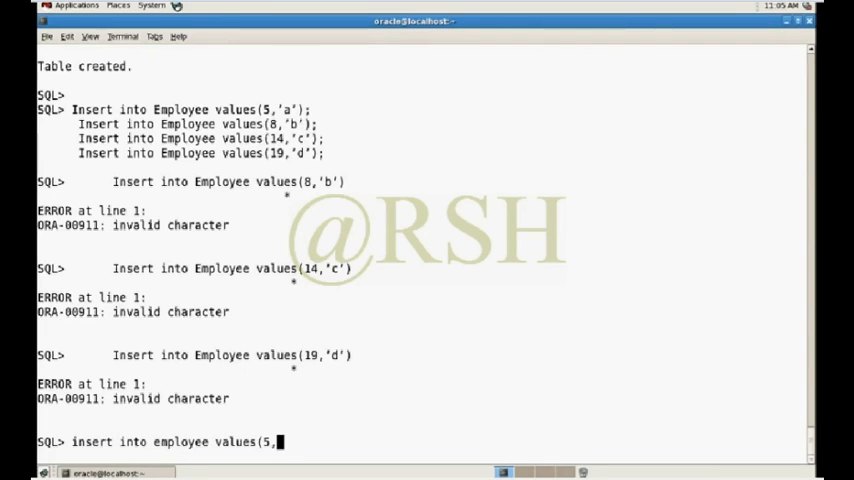
type("'a'")
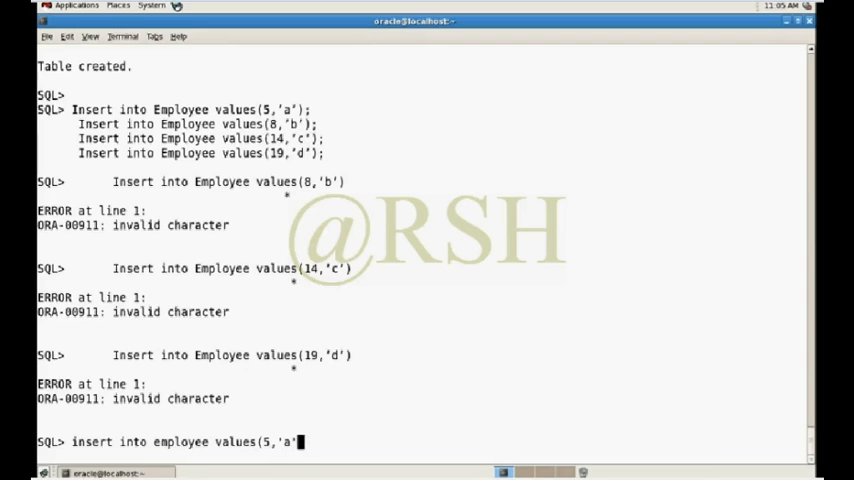
key("Return")
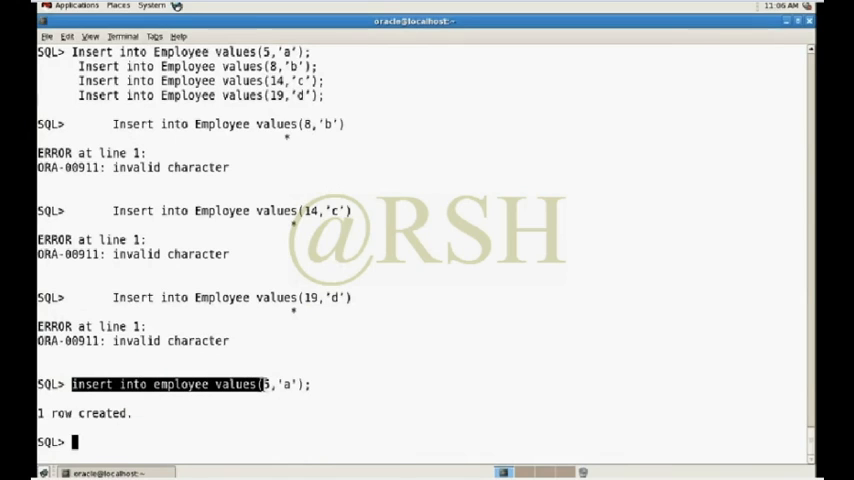
Insert rows (6,'b'), (7,'c') and (8,'d') into employee, each 1 row created
type("insert into employee values(")
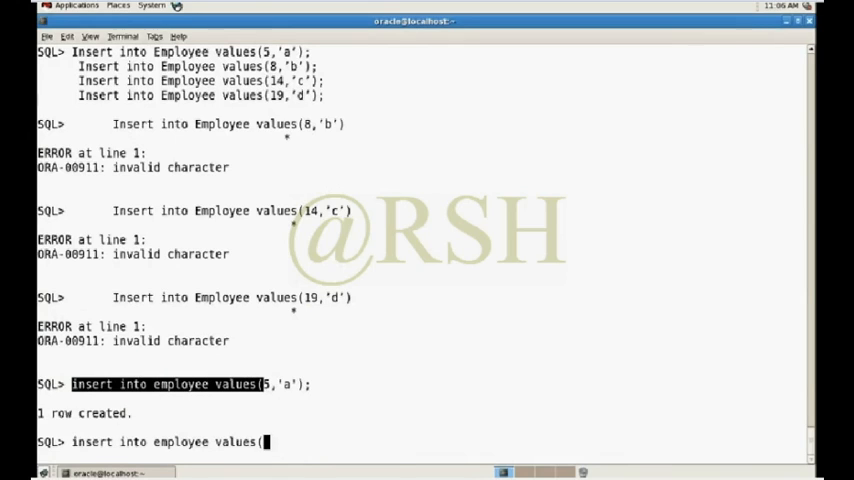
type("6,'")
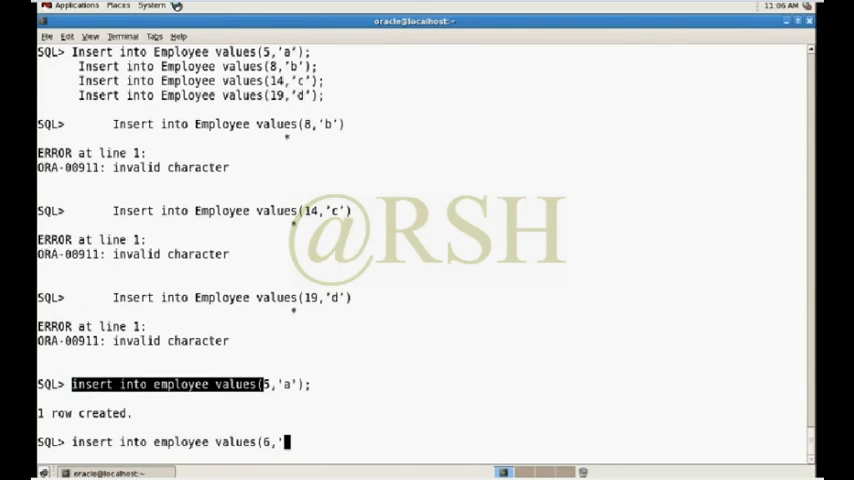
type("b')")
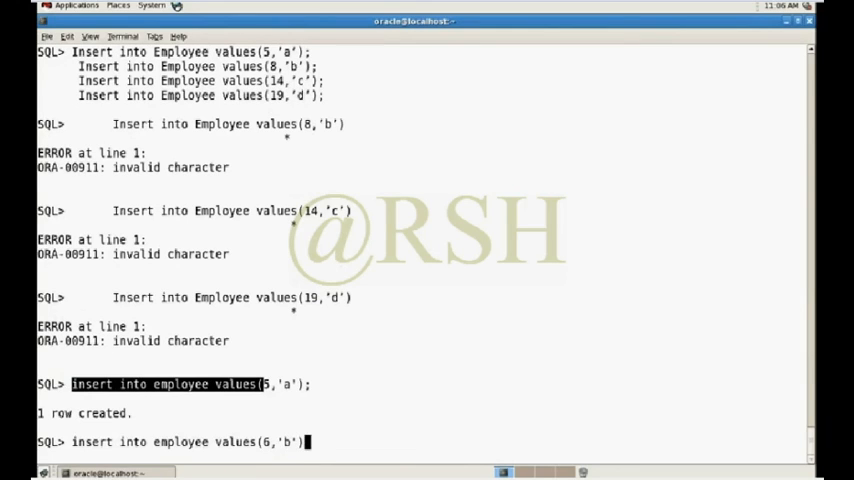
key("Return")
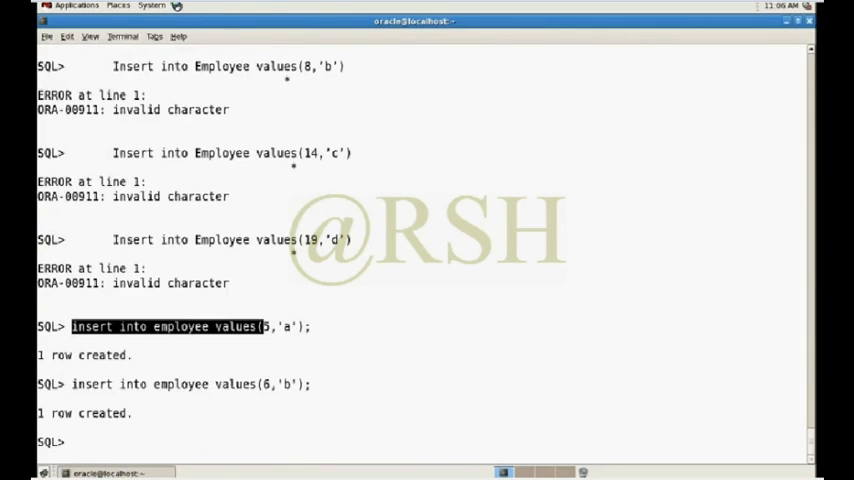
type("insert into employee values(")
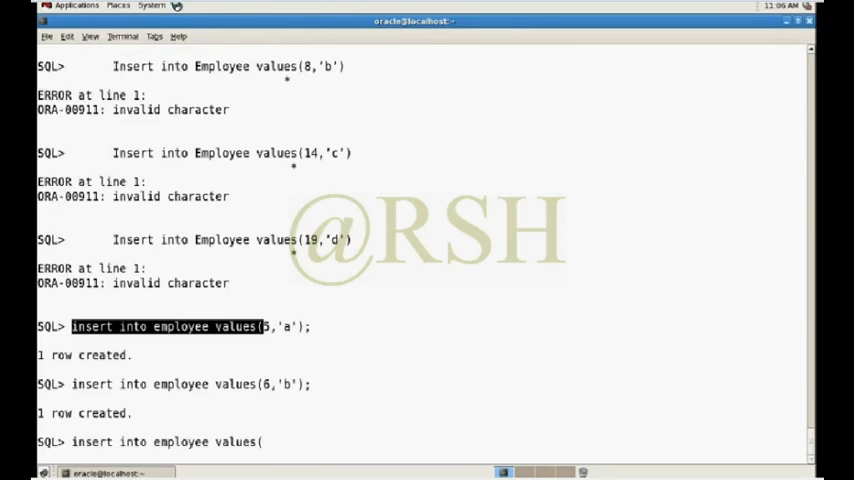
type("7,'")
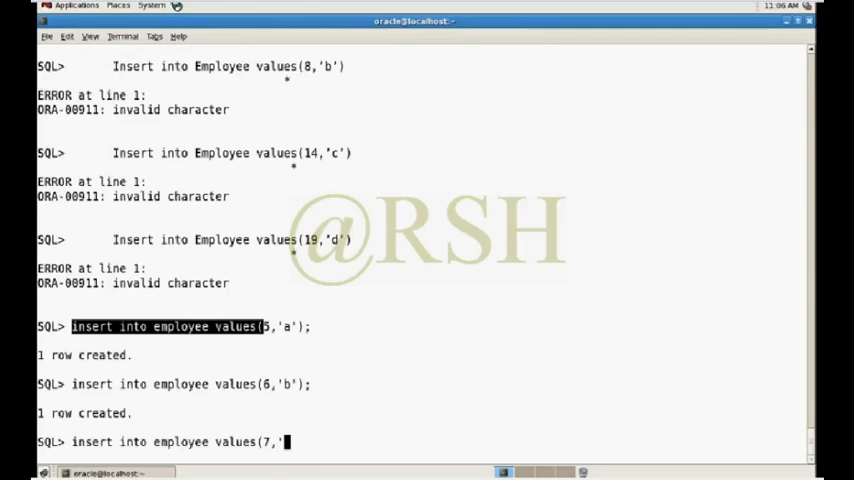
type("c'")
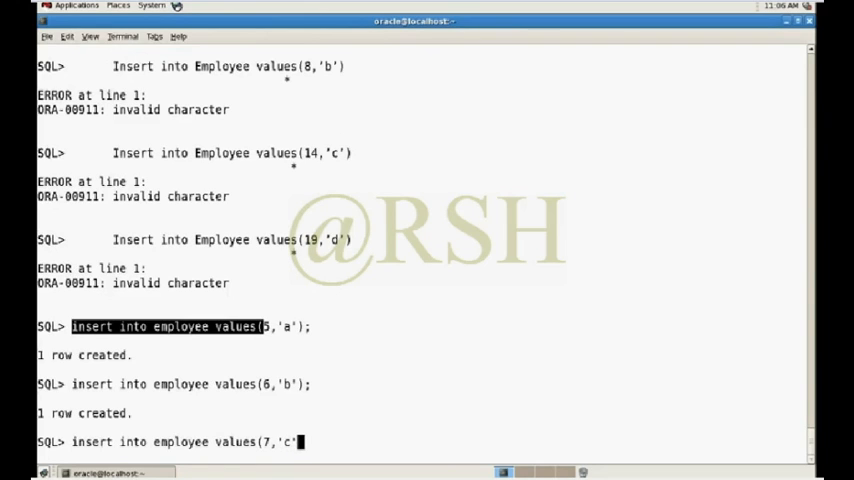
key("Return")
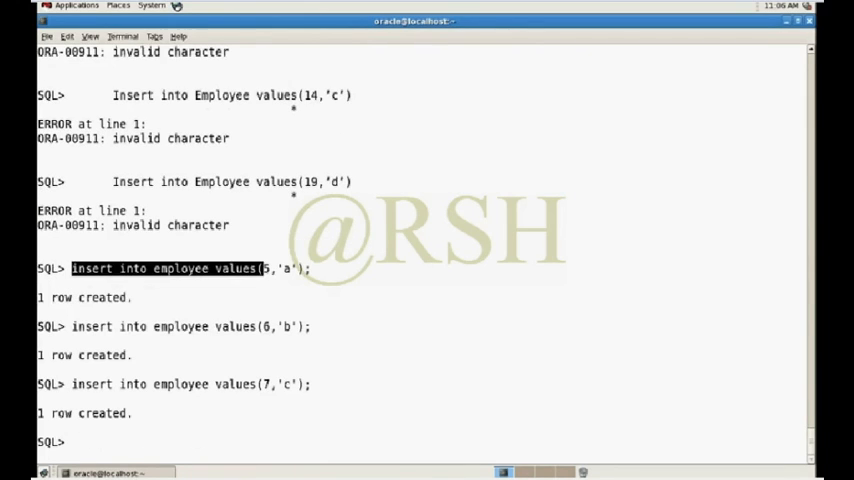
type("insert into employee values(")
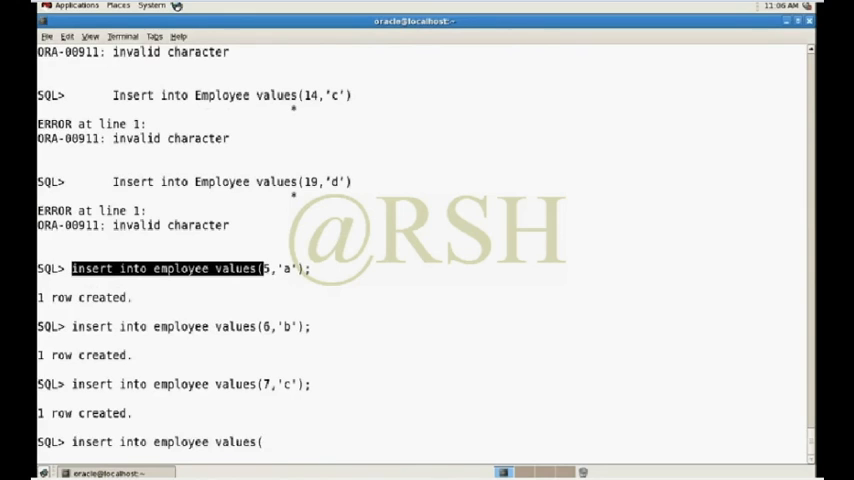
type("8")
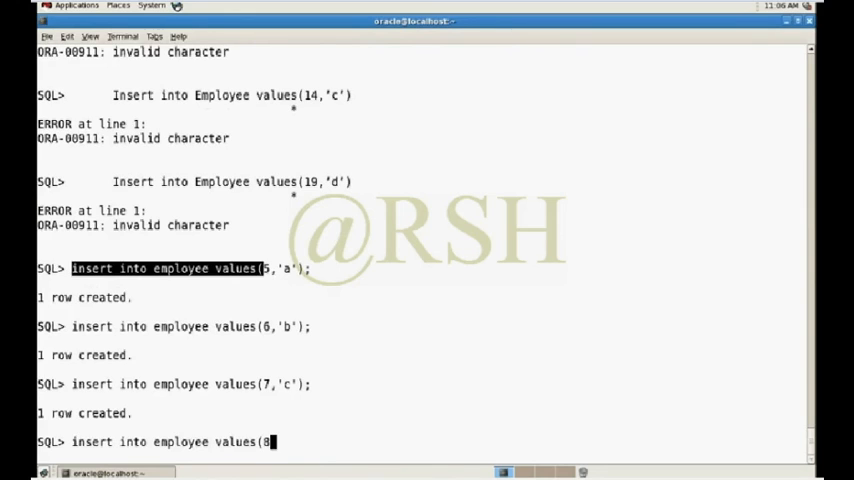
type(",'d');")
type("s")
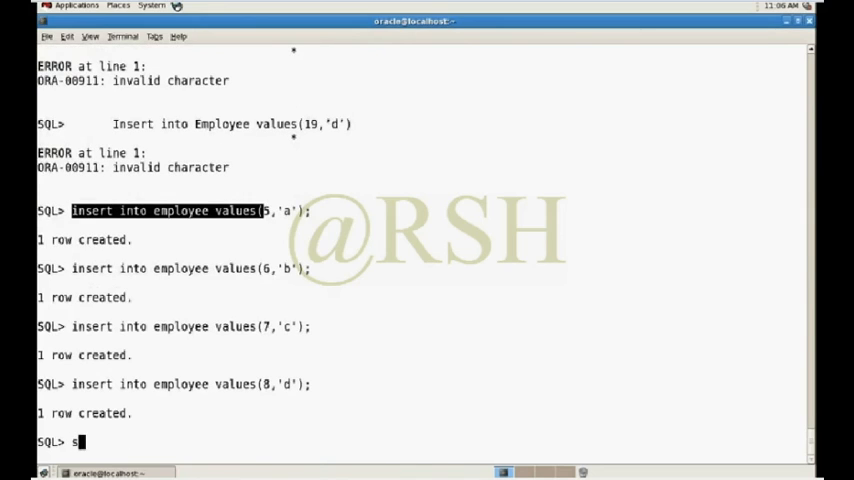
Run select * from employee to list all rows in the table
type("elect *")
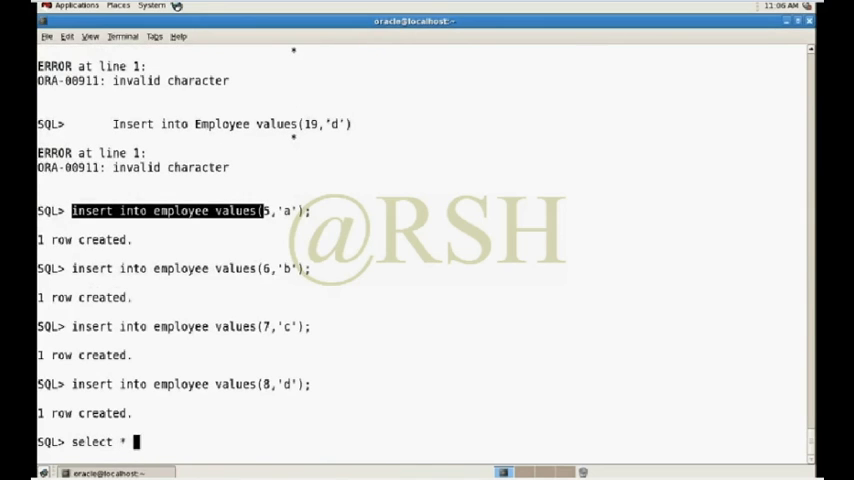
type("from employ")
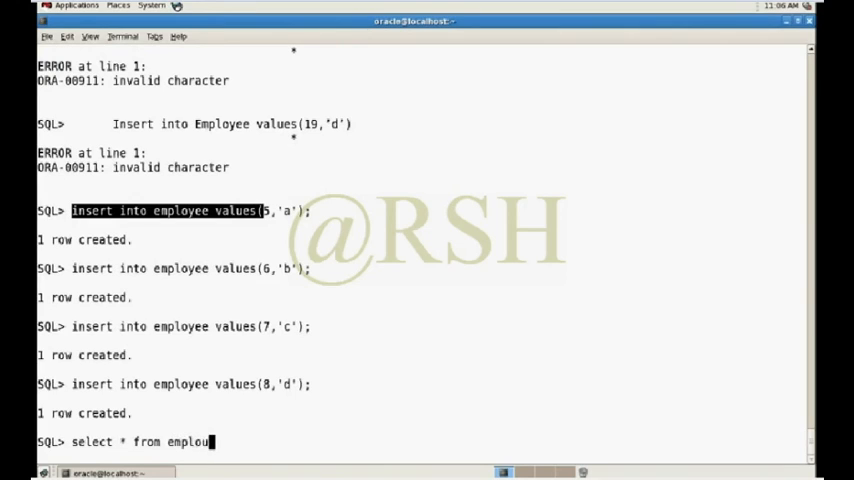
type("ees")
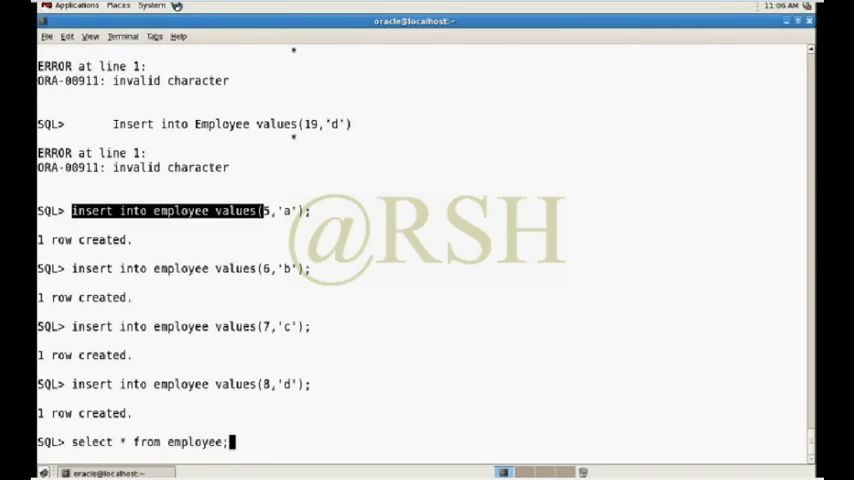
key("Return")
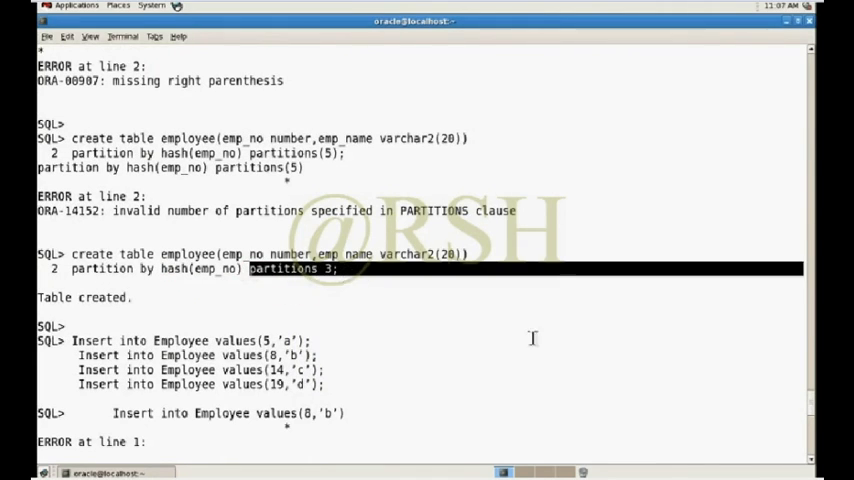
Scroll back and select the earlier dba_tab_partitions query for reuse
scroll("up", 3)
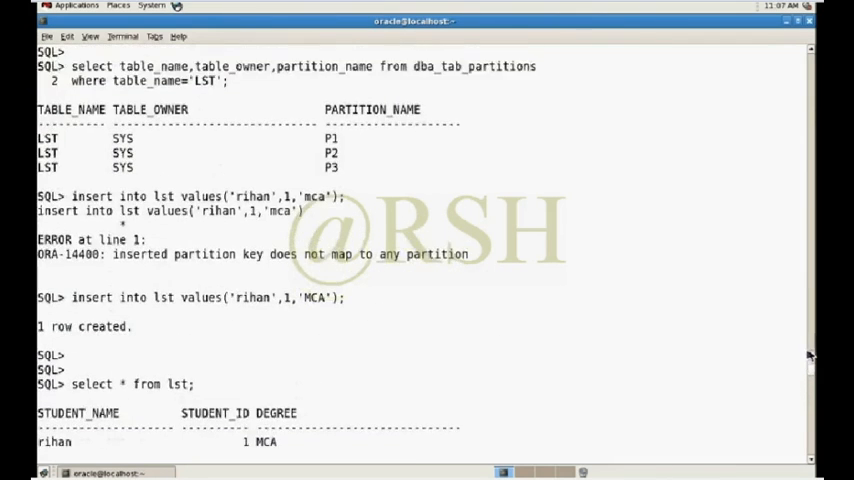
scroll("up", 3)
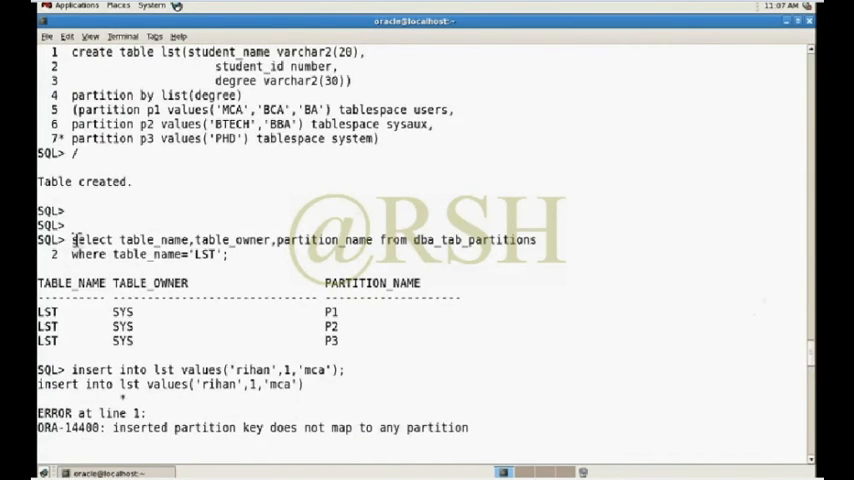
triple_click(300, 240)
type("where table_name=")
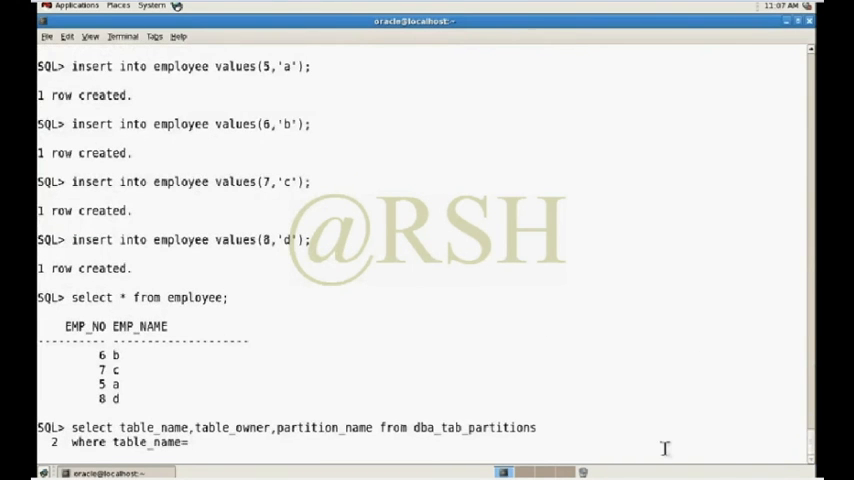
Run the dba_tab_partitions query for table_name 'EMPLOYEE', listing SYS_P21, SYS_P22 and SYS_P23
type("'")
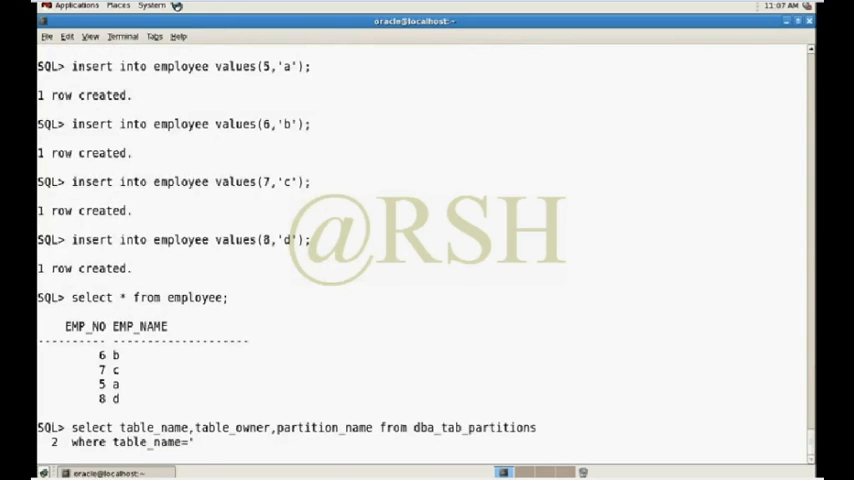
type("EMPLOYE")
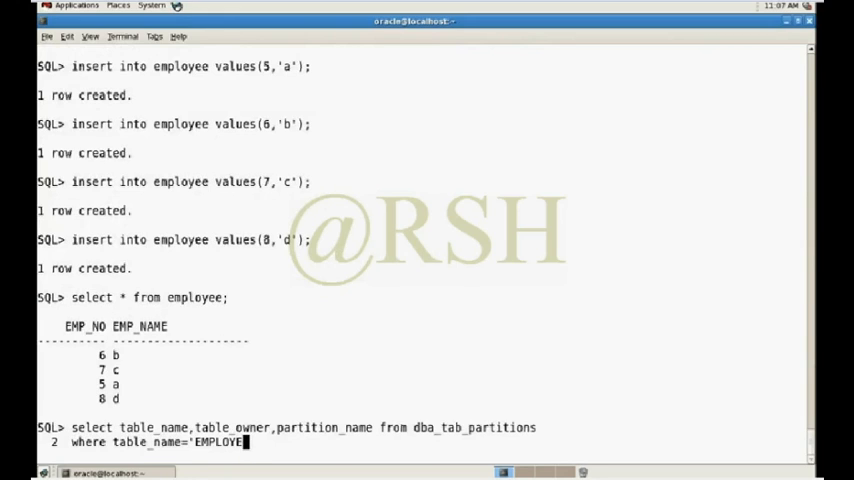
key("Return")
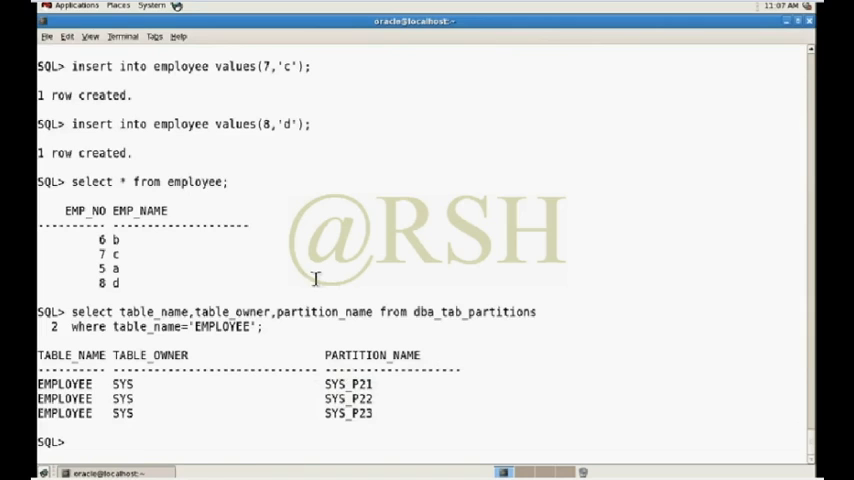
mouse_move(438, 294)
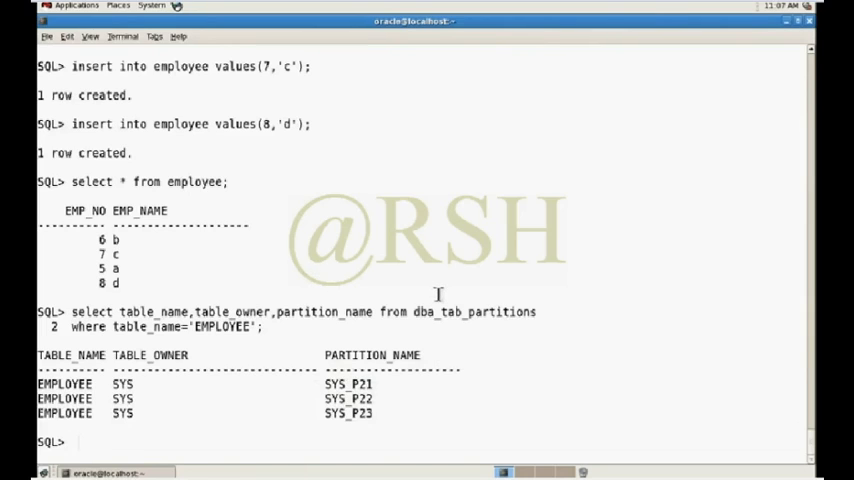
Run select * from employee partition 'SYS_P21', failing with ORA-00933, and mark the query for reuse
type("select")
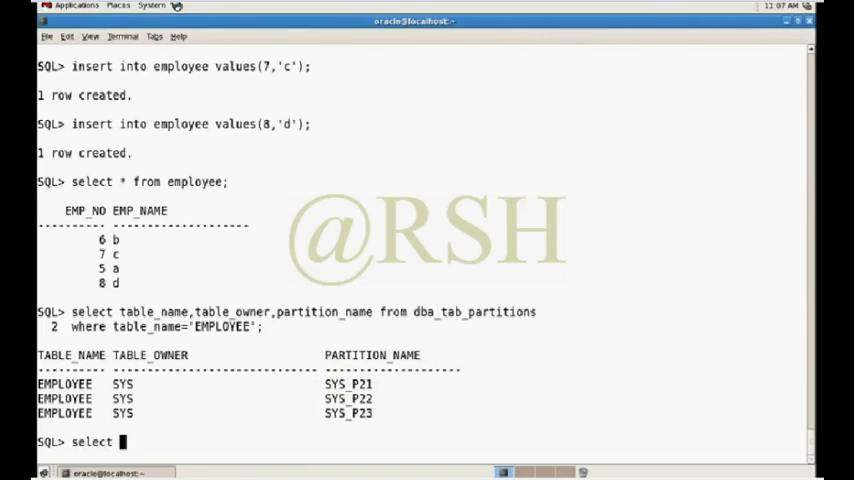
type("* from emp")
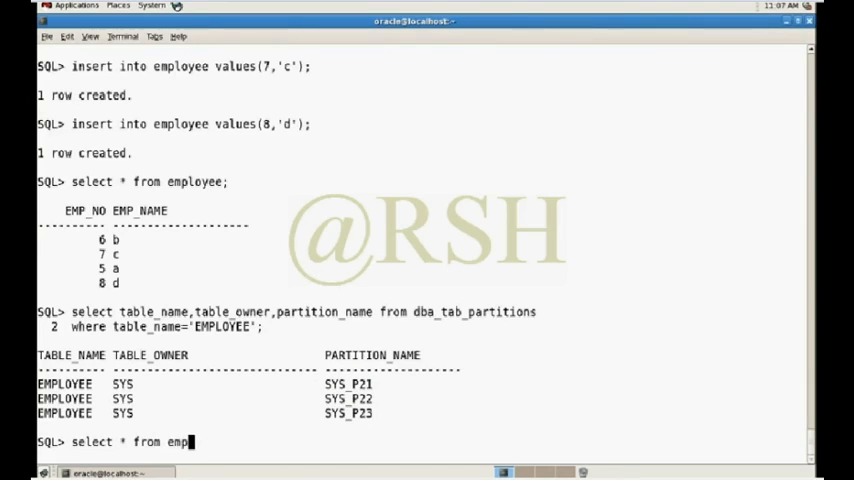
type("lo")
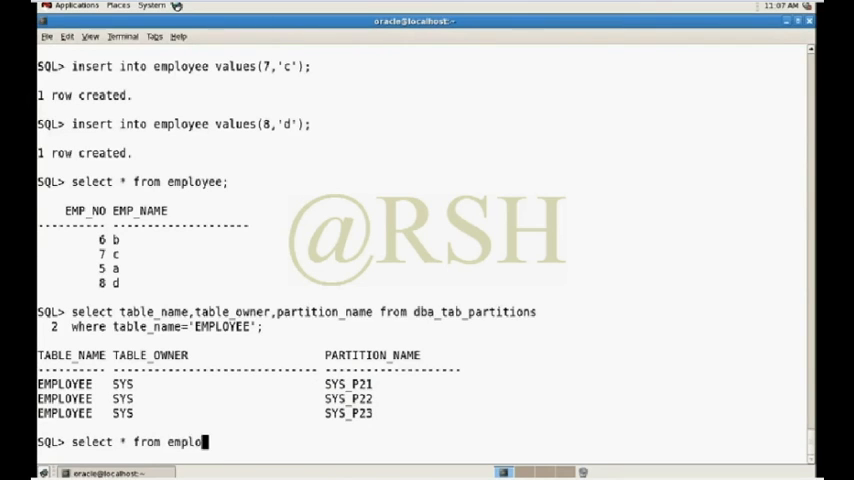
type("yee partitio")
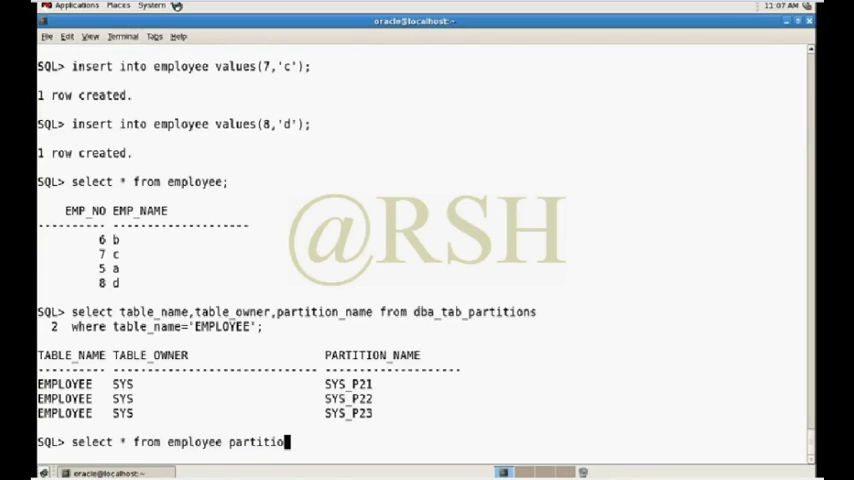
type("n")
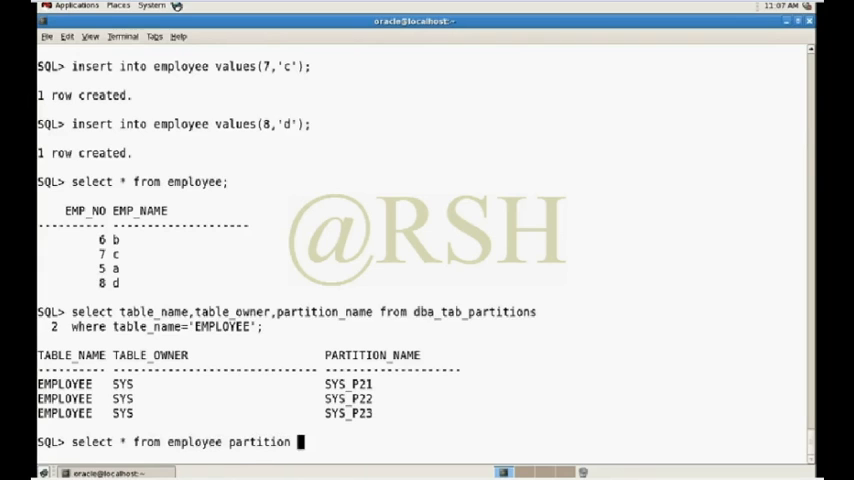
type("'")
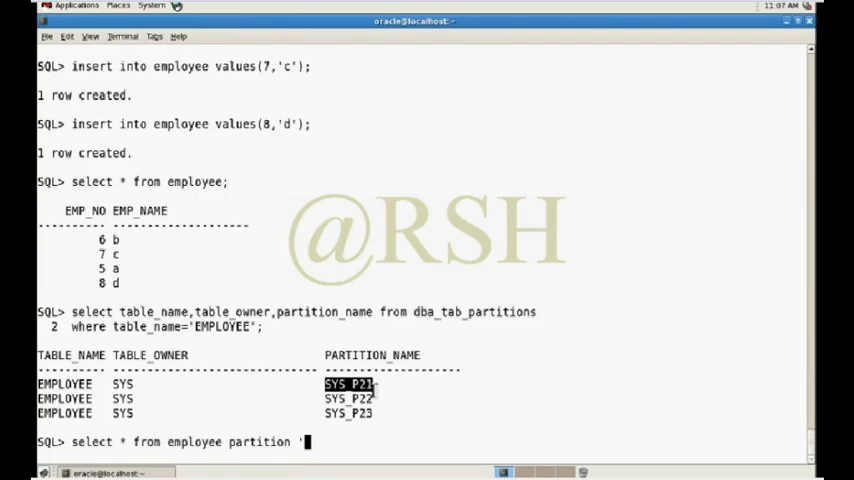
key("Return")
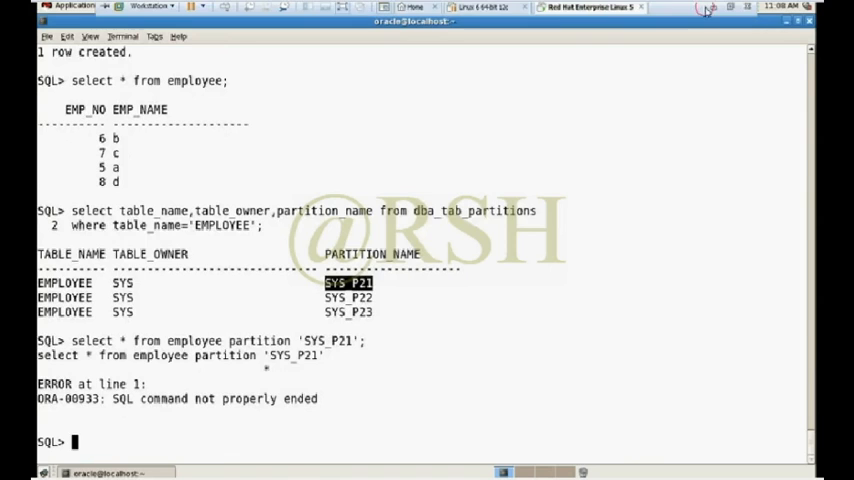
left_click(404, 468)
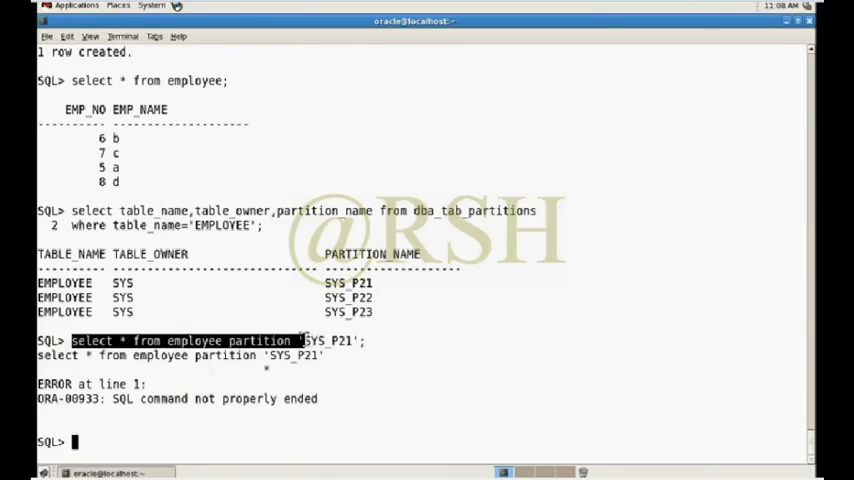
Query select * from employee partition(SYS_P21), returning row 6 b, and start the next partition query
type("select * from employee partition")
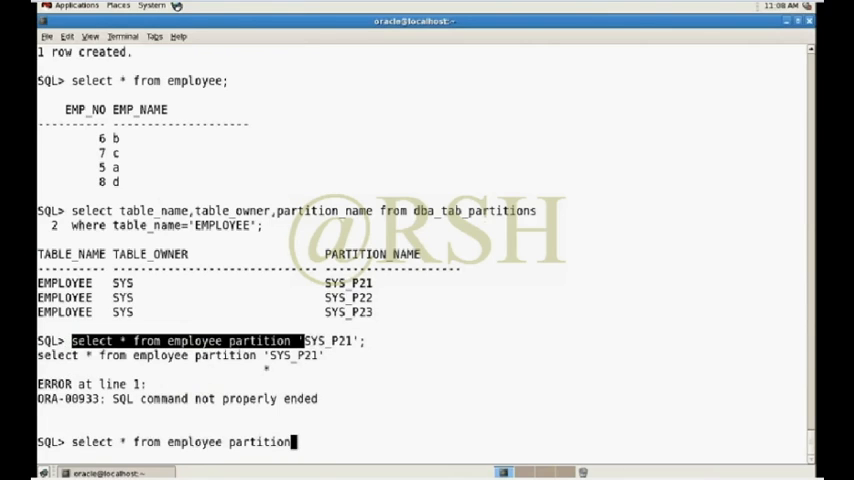
type("(")
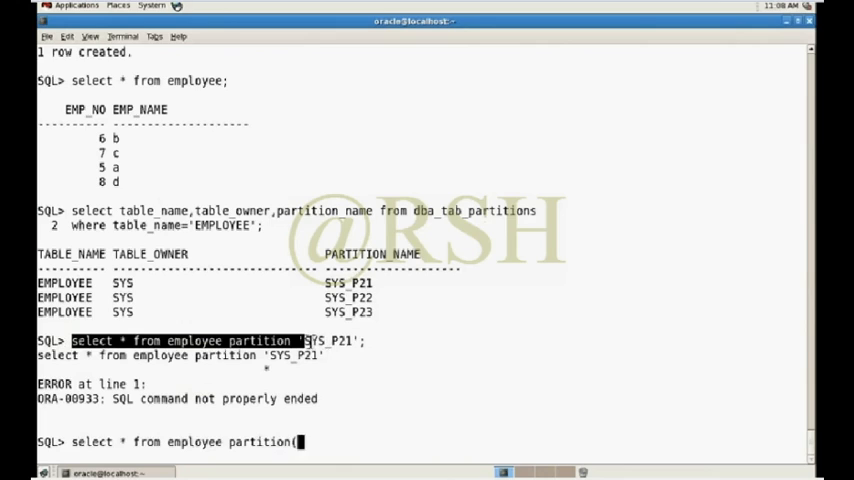
type("SYS_P21")
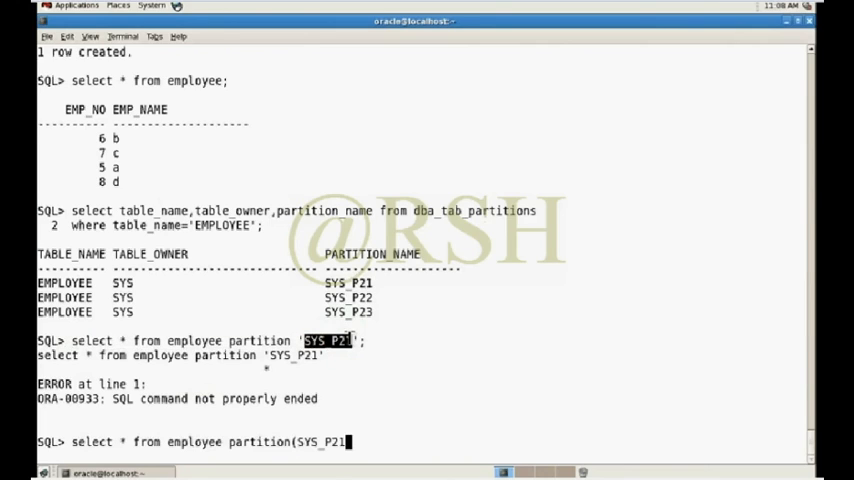
type(");")
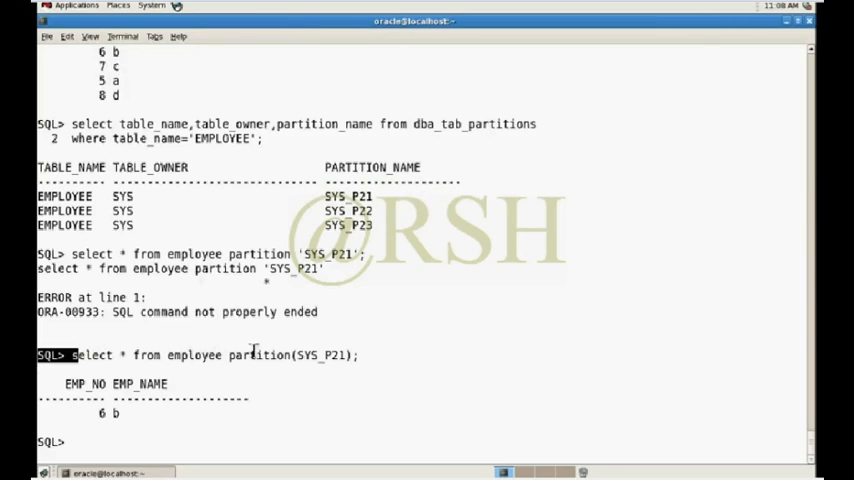
type("select * from employee partition")
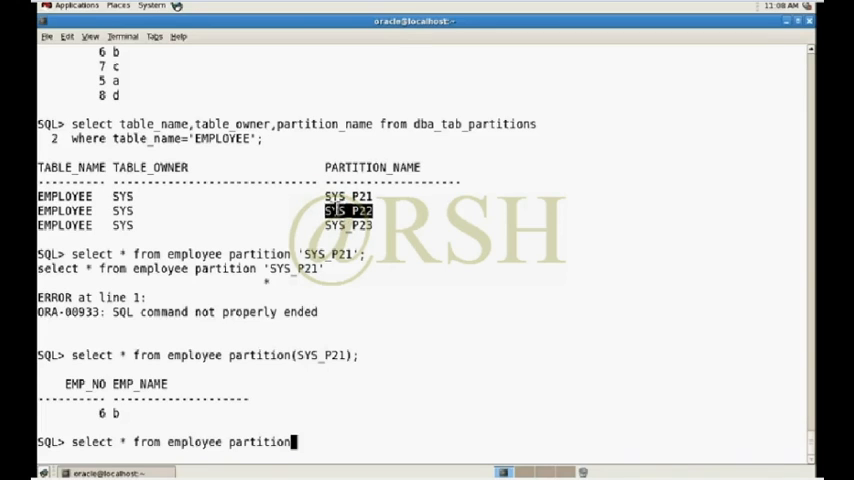
Query partition SYS_P22 of employee, returning the single row employee 7, c
type("(")
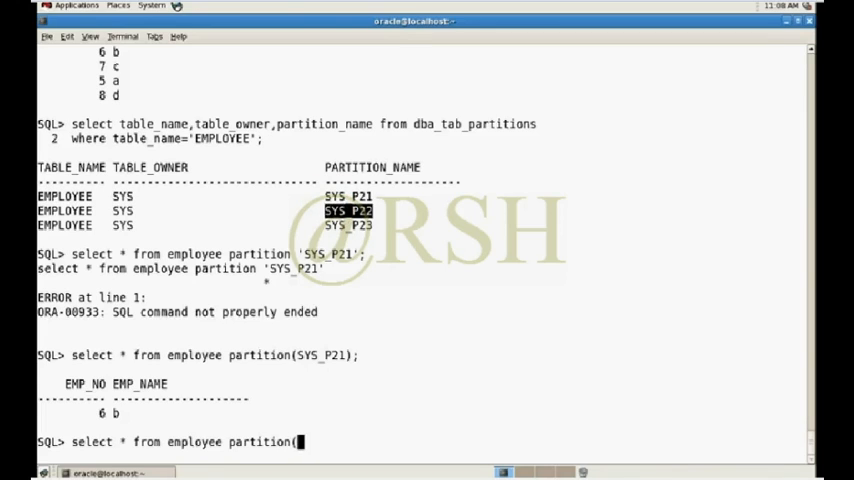
type("SYS_P22")
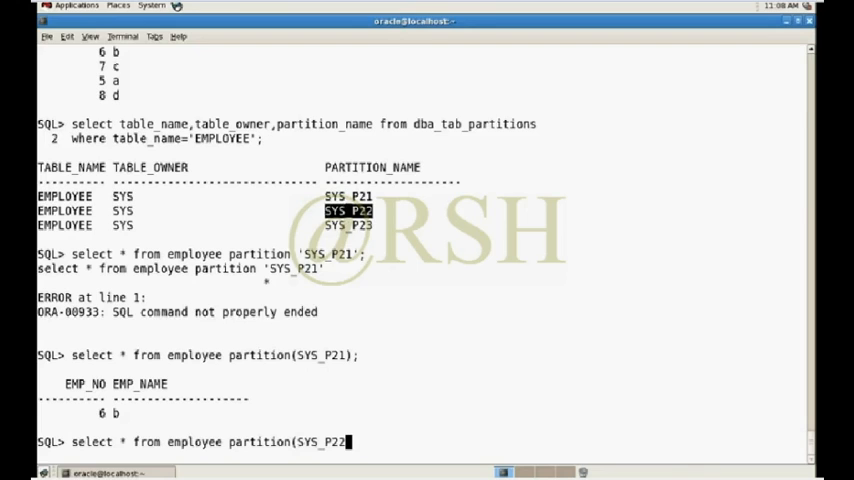
key("Return")
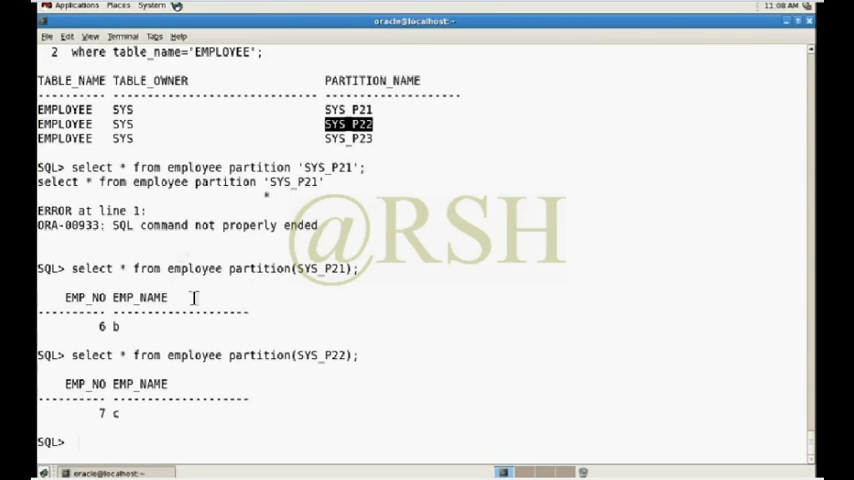
mouse_move(756, 366)
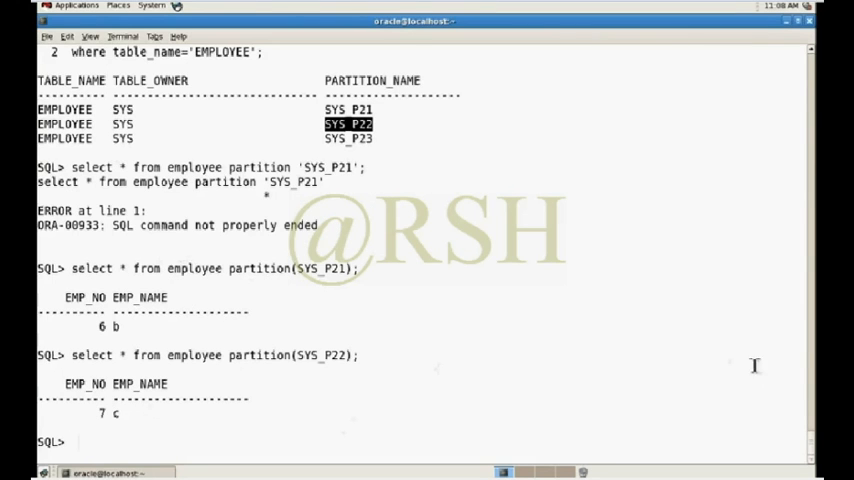